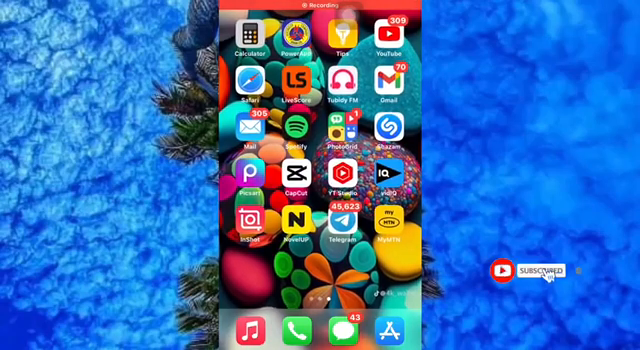
# - Swipe left through the Home Screen pages to the first page, where Settings is
pyautogui.hscroll(-3)
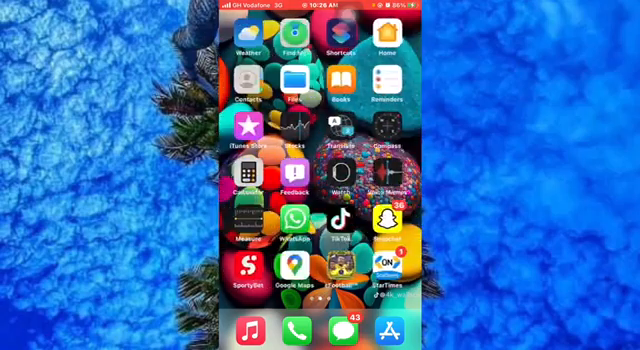
pyautogui.hscroll(-3)
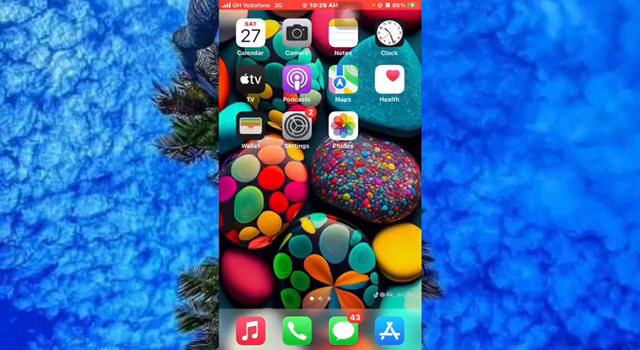
# - Open Settings and go to the Mobile Data network settings screen
pyautogui.click(295, 128)
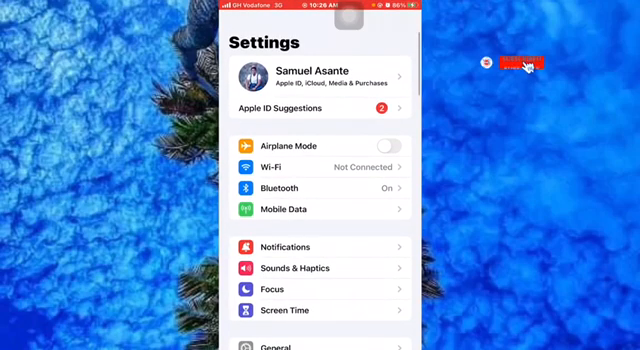
pyautogui.click(295, 209)
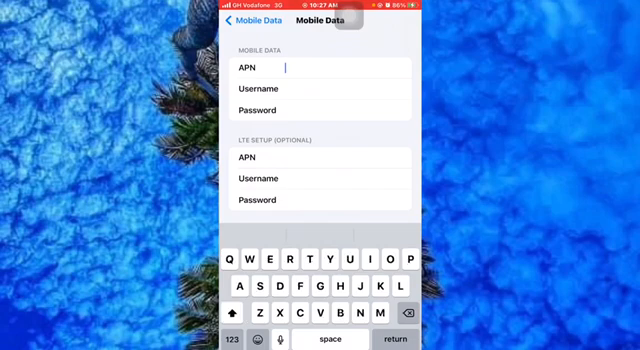
# - Enter 'Vodafone' as the Mobile Data APN and username, checking Personal Hotspot below
pyautogui.write('Vodafone')
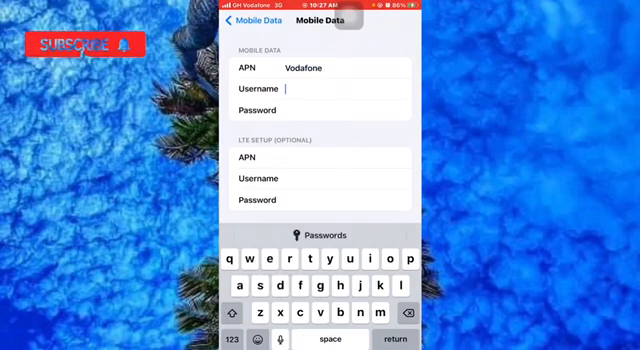
pyautogui.write('Vodafone')
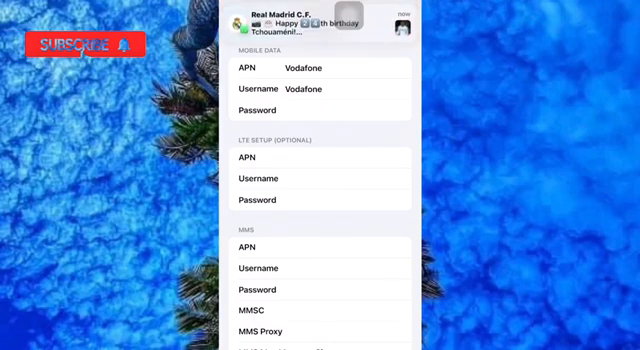
pyautogui.scroll(-3)
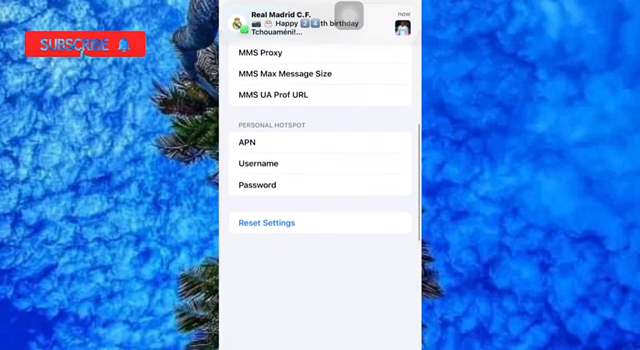
pyautogui.scroll(-3)
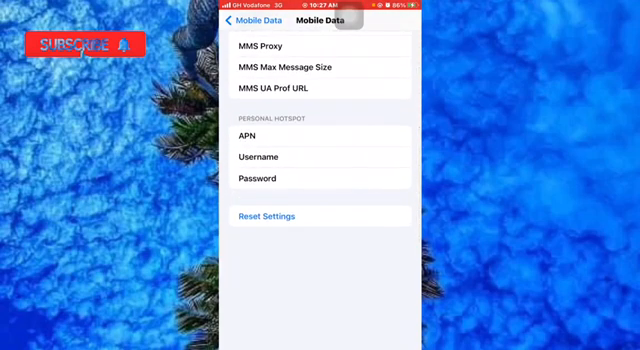
pyautogui.scroll(-3)
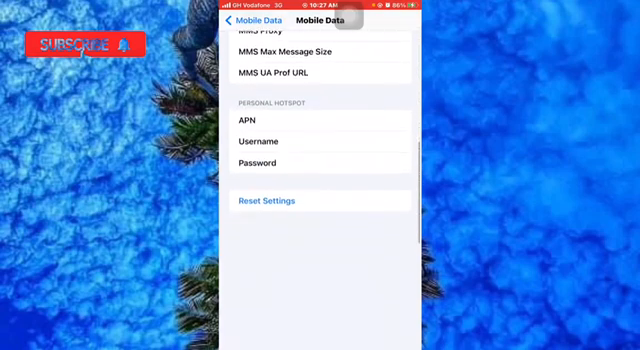
pyautogui.scroll(3)
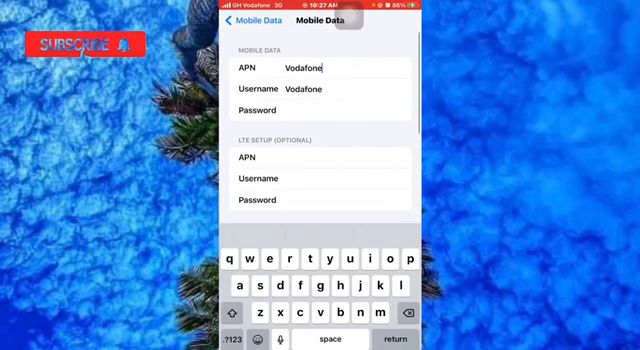
# - Copy the Vodafone APN and username into the Personal Hotspot fields
pyautogui.doubleClick(312, 71)
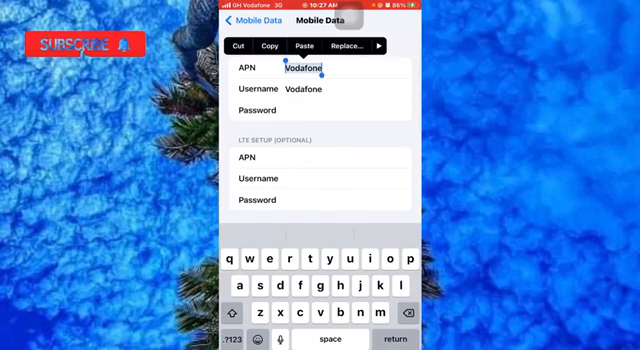
pyautogui.scroll(-3)
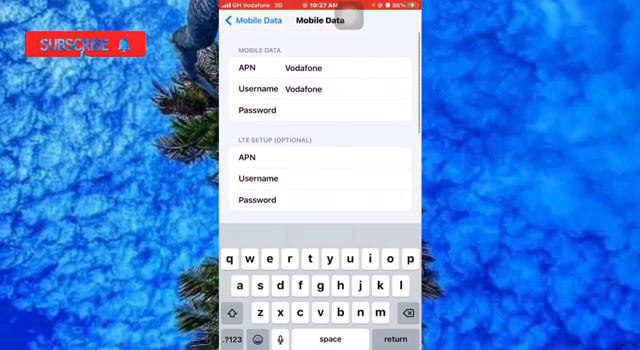
pyautogui.doubleClick(313, 89)
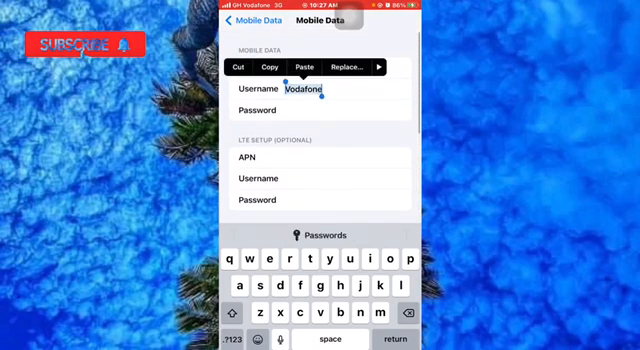
pyautogui.scroll(-3)
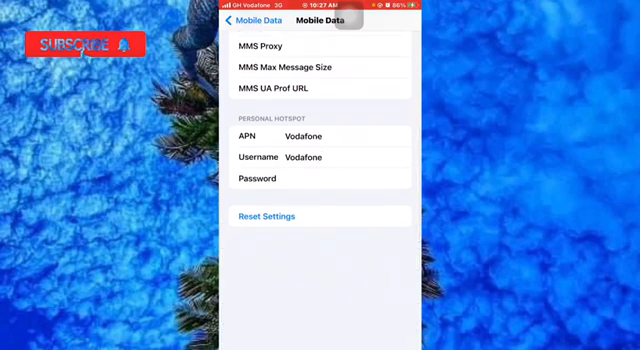
pyautogui.scroll(-3)
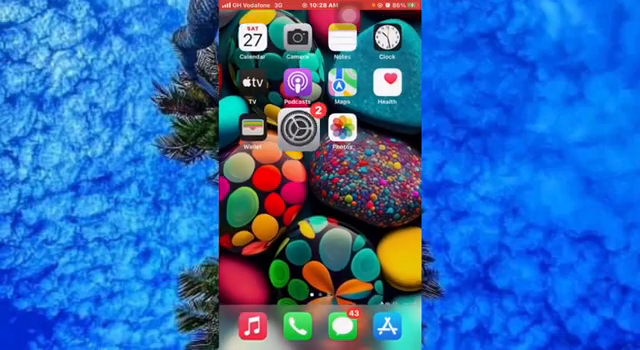
# - Page through the Home Screen to the page with YouTube, Gmail, Telegram and Safari
pyautogui.hscroll(-3)
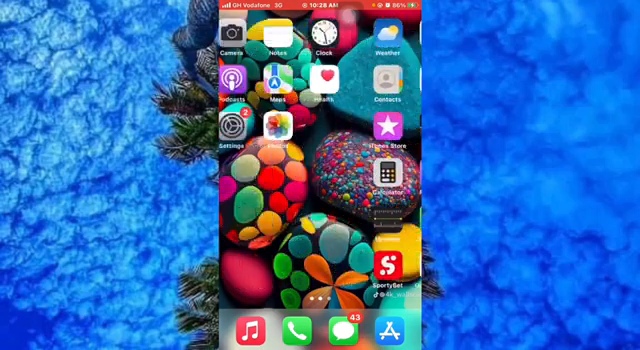
pyautogui.click(234, 128)
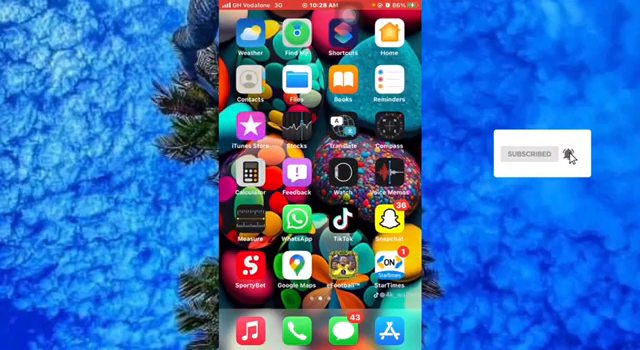
pyautogui.hscroll(-3)
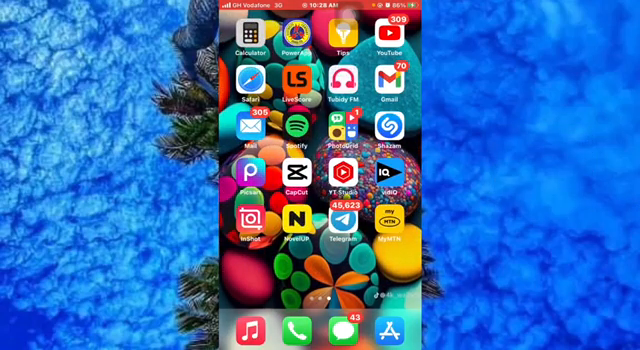